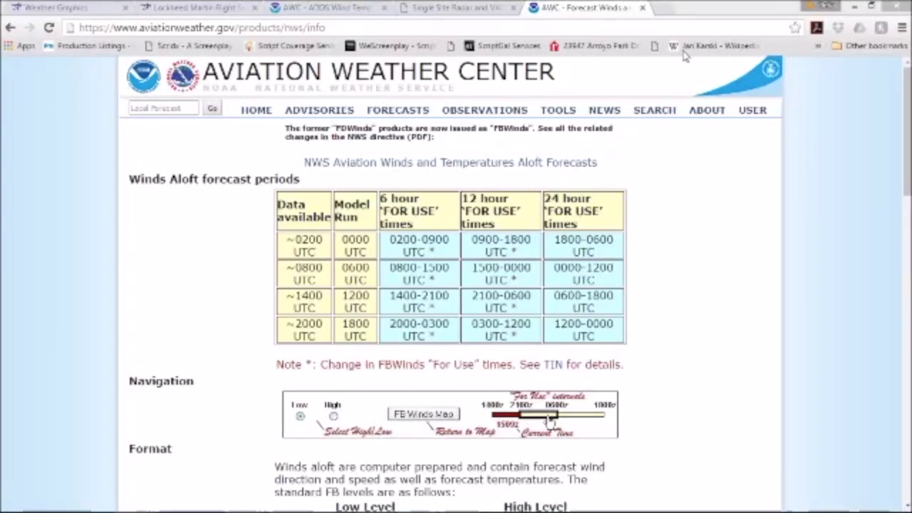
mouse_move(685, 54)
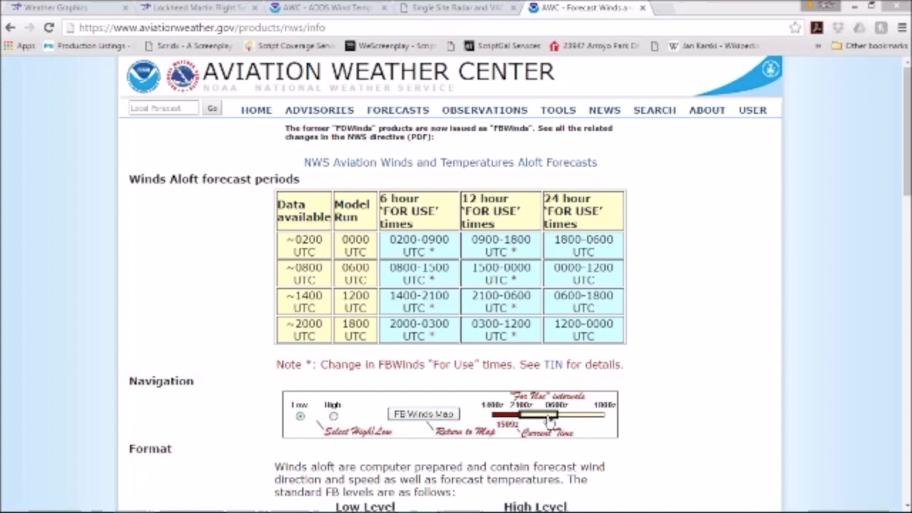
mouse_move(715, 197)
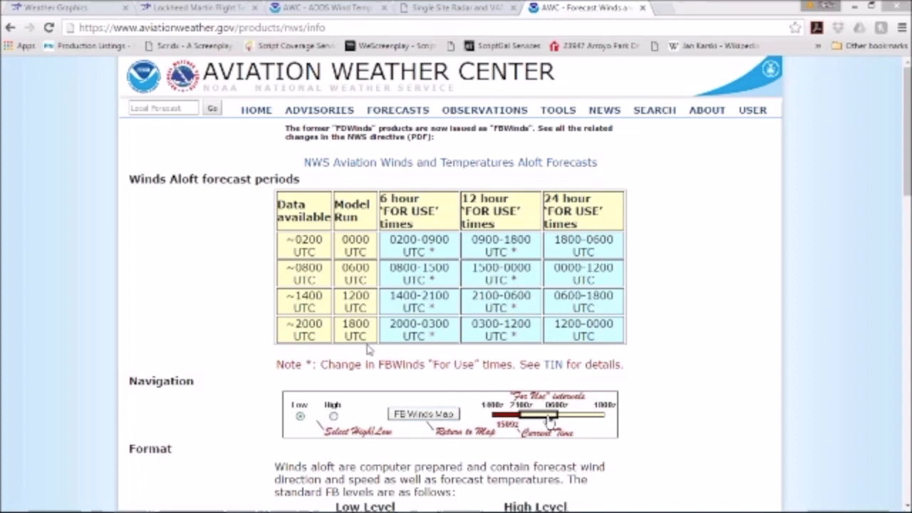
mouse_move(179, 347)
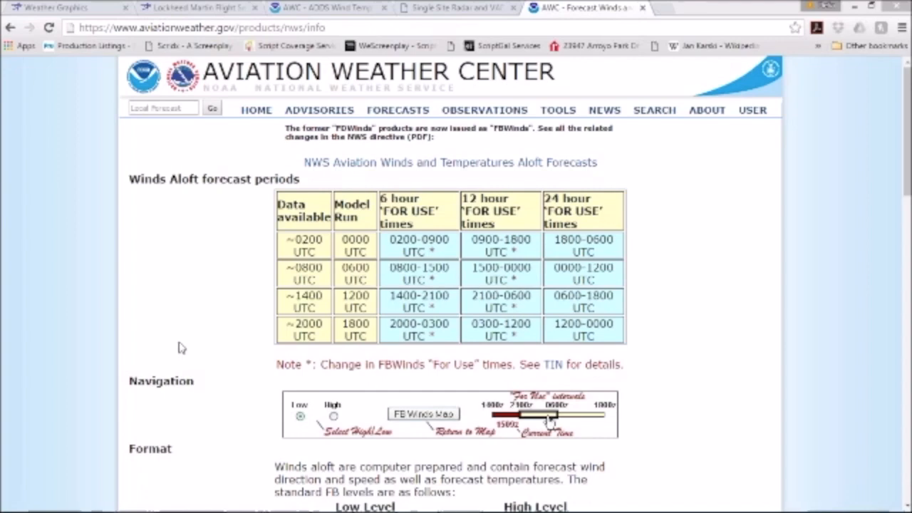
mouse_move(468, 328)
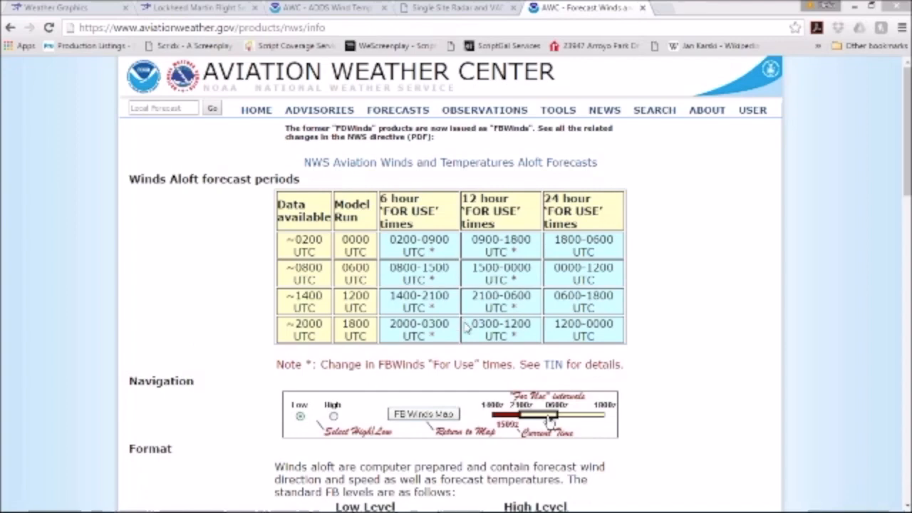
mouse_move(708, 347)
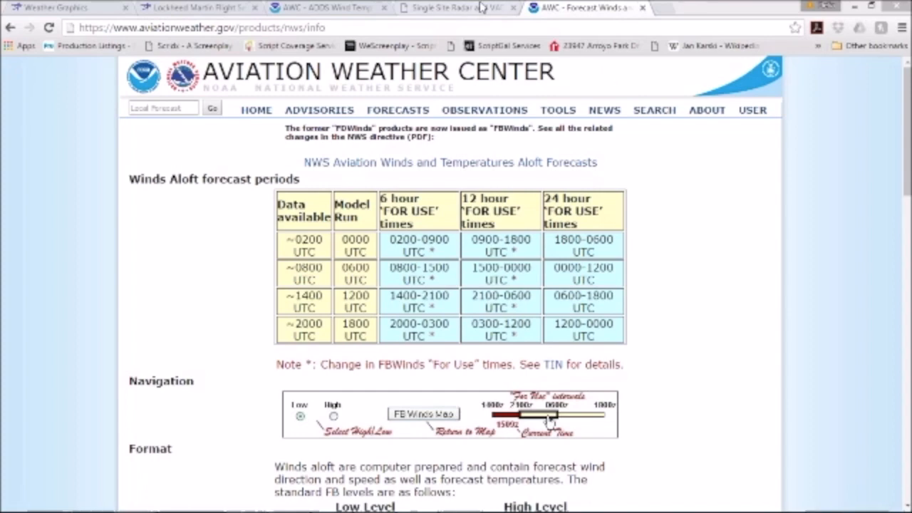
- Switch to the Single Site Radar page and scroll to the Albany VAD wind profile
left_click(456, 9)
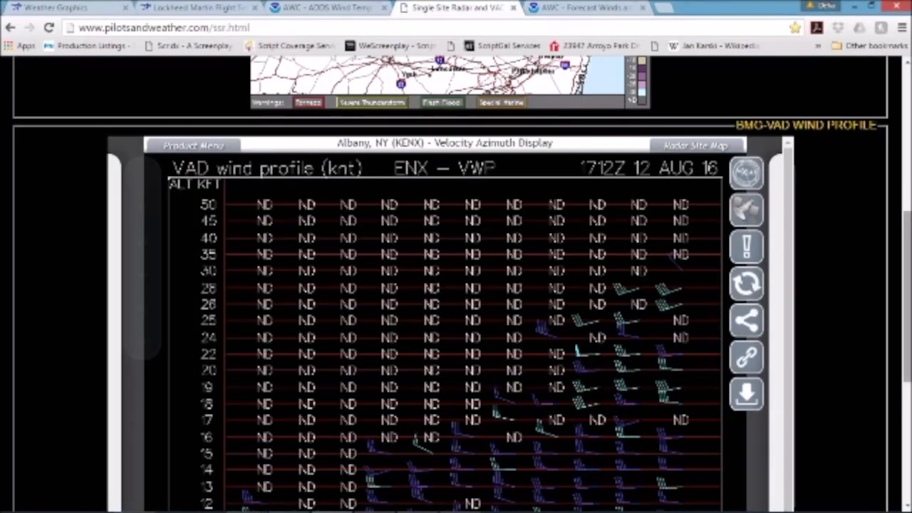
scroll("down", 3)
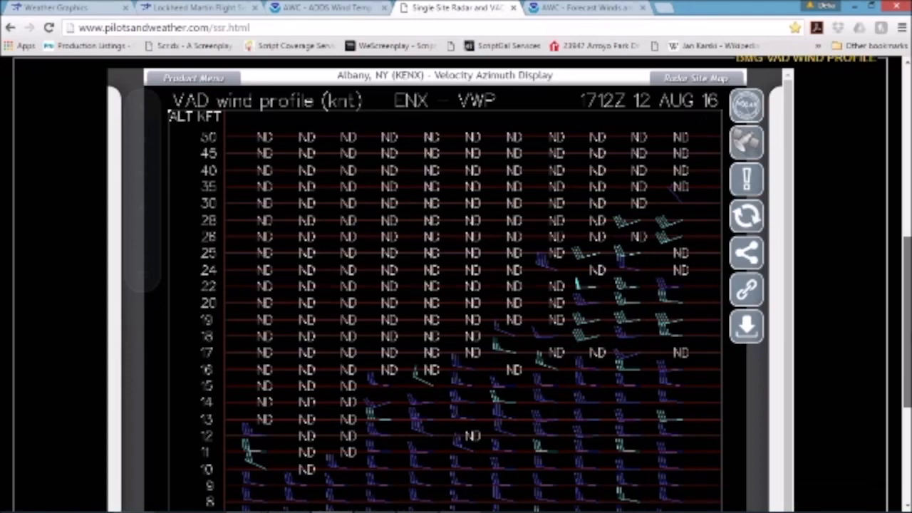
scroll("down", 3)
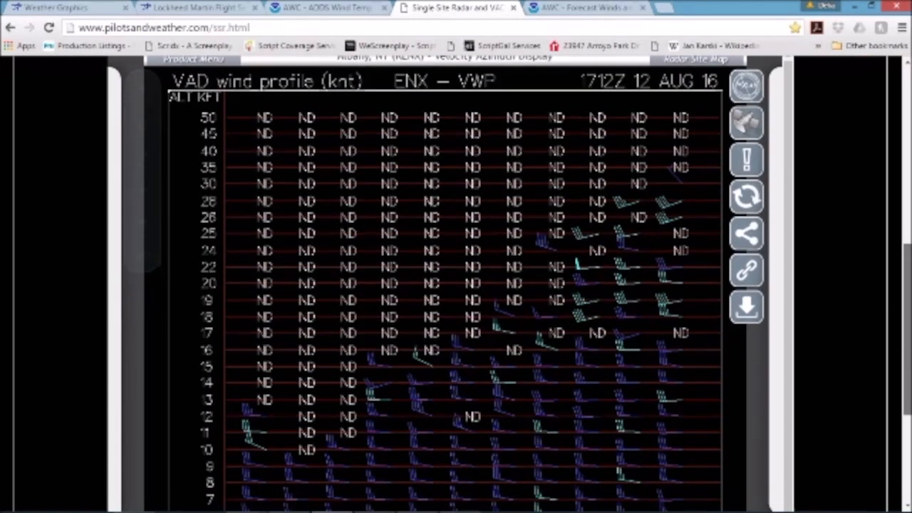
scroll("down", 3)
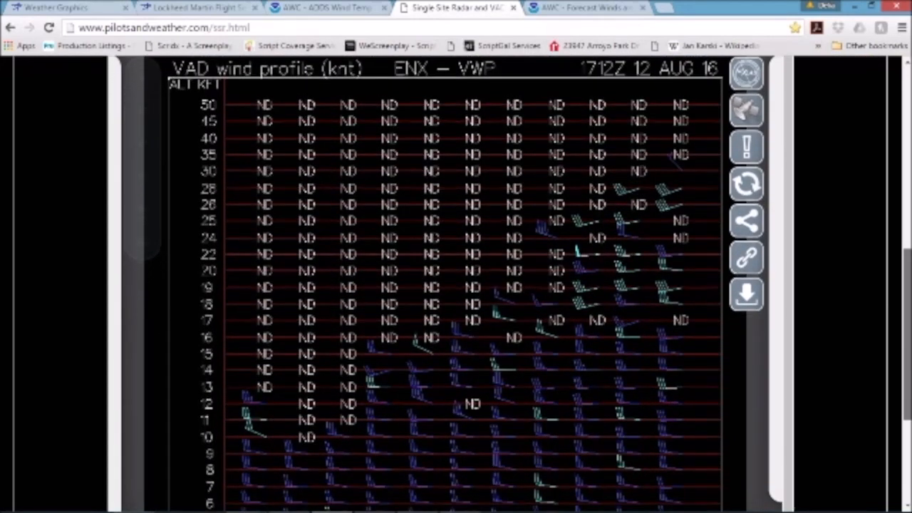
mouse_move(530, 242)
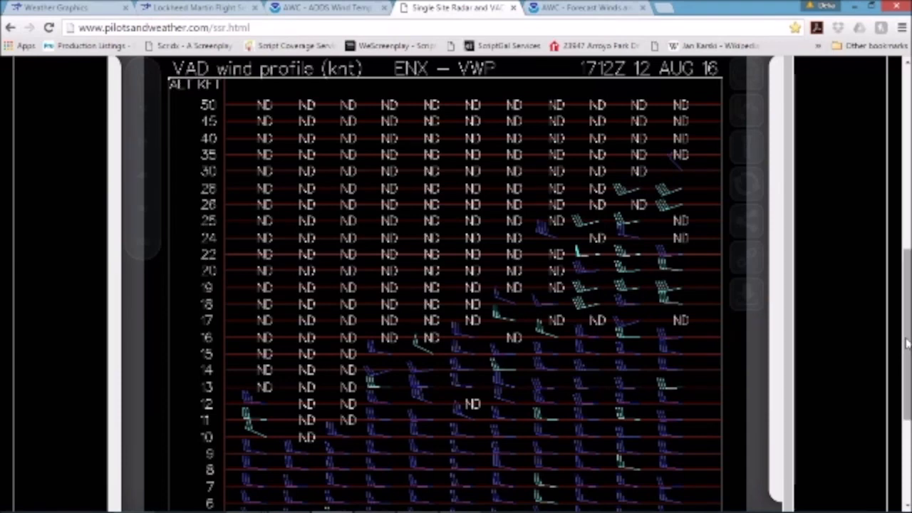
- Scroll down to the profile's bottom rows near 2,000 feet and the 1619-1713 time axis
scroll("down", 3)
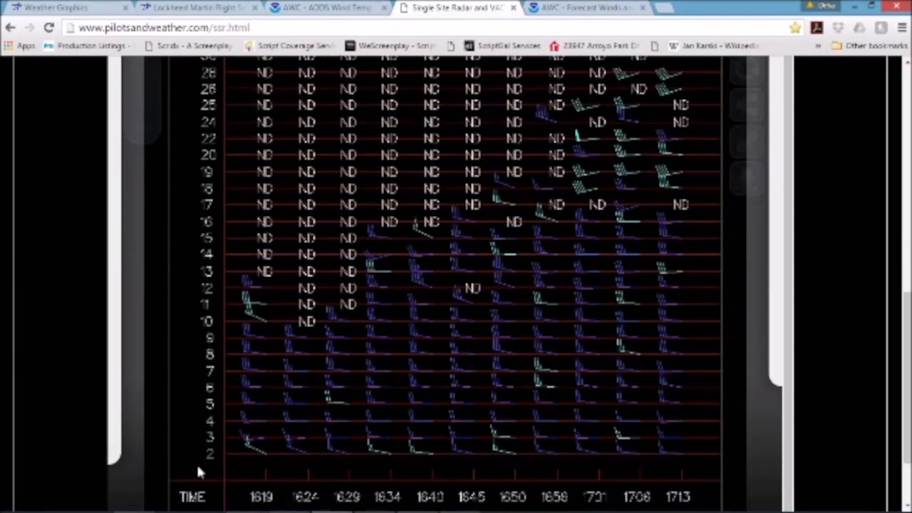
mouse_move(227, 467)
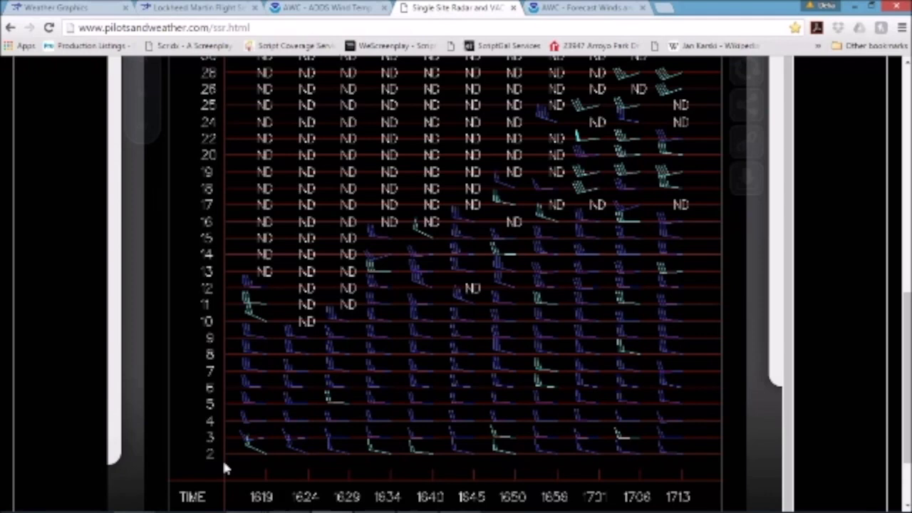
mouse_move(245, 463)
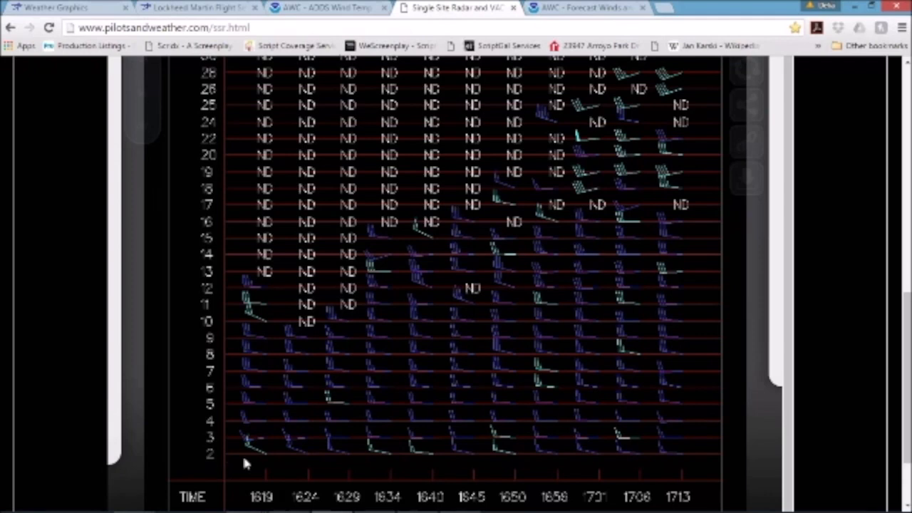
mouse_move(264, 499)
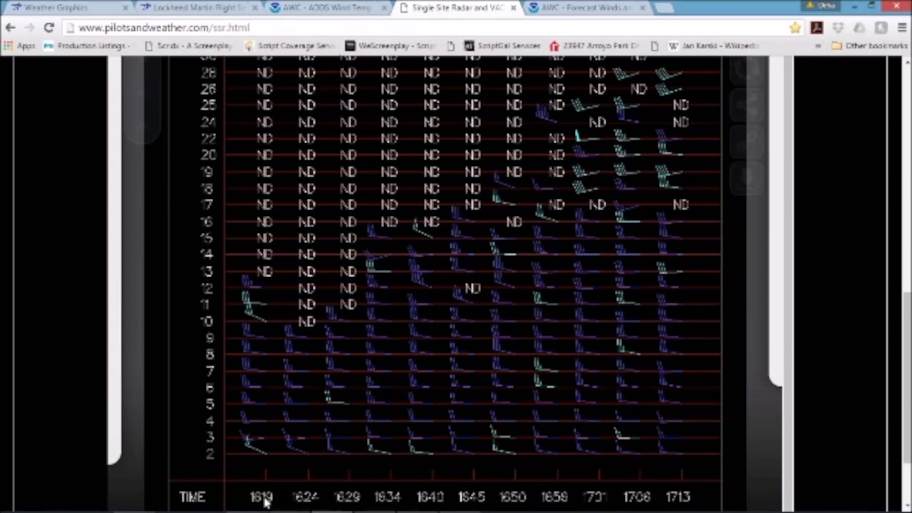
mouse_move(369, 506)
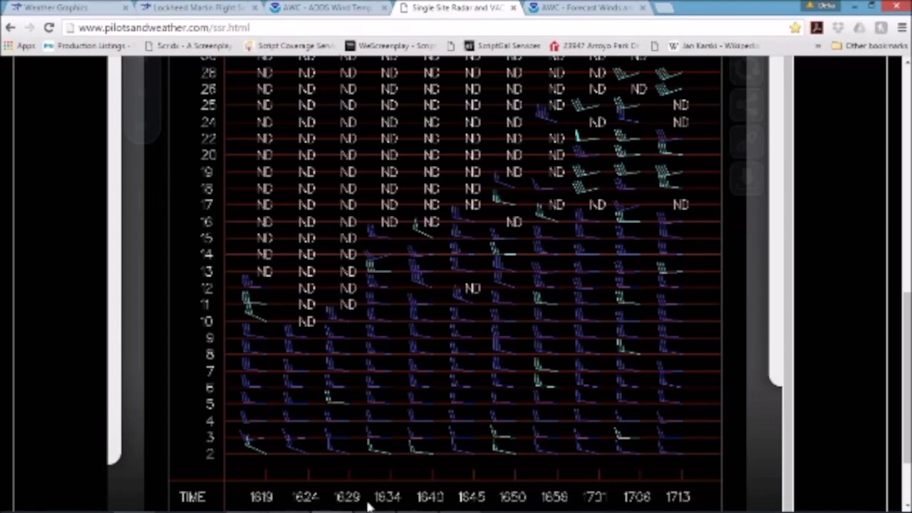
mouse_move(437, 506)
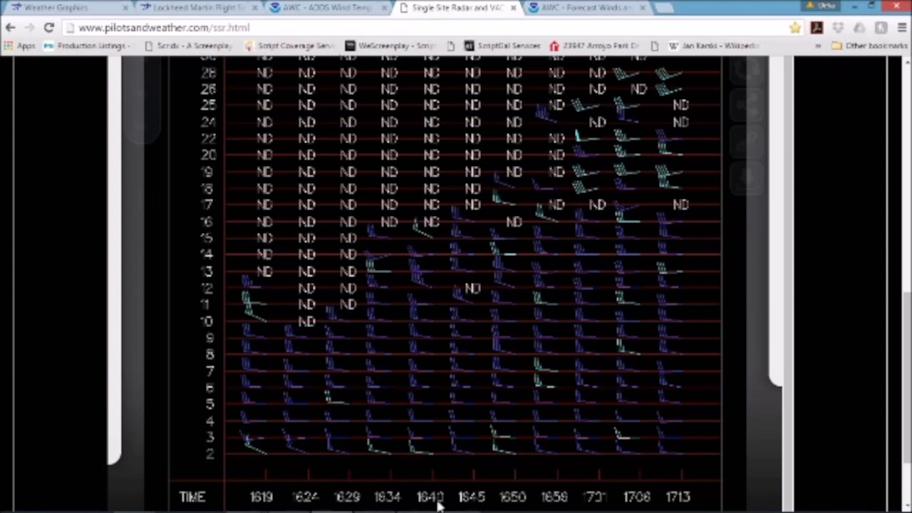
mouse_move(299, 510)
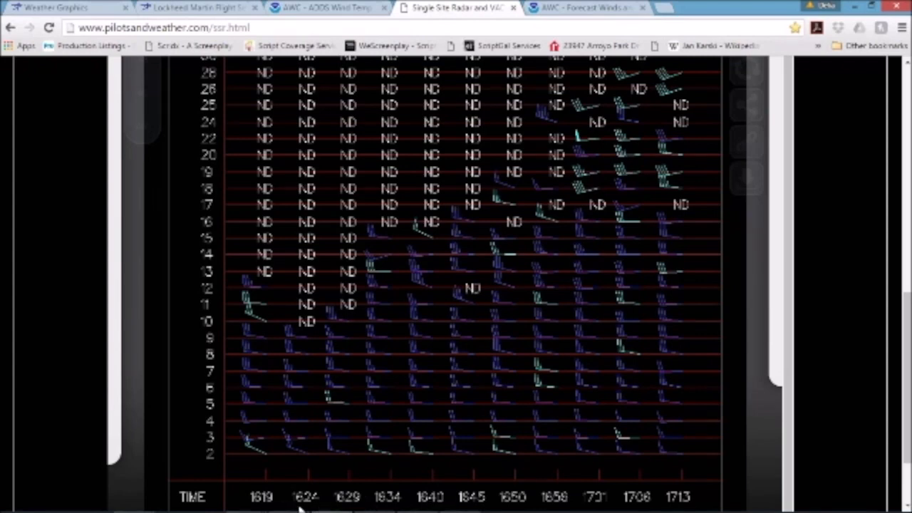
mouse_move(349, 506)
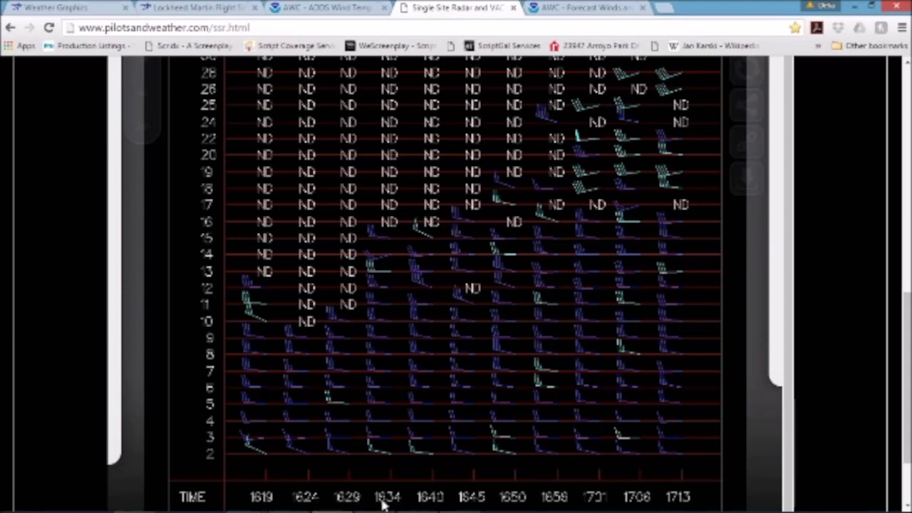
mouse_move(428, 502)
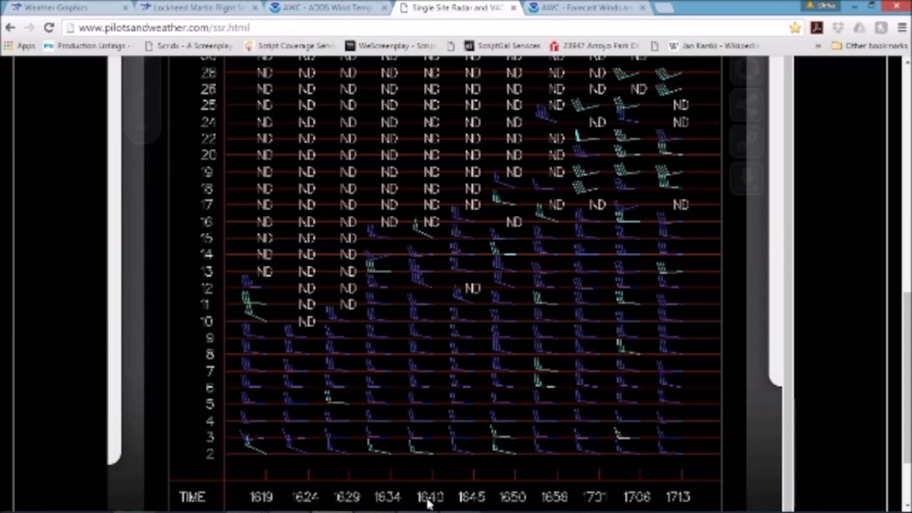
mouse_move(263, 476)
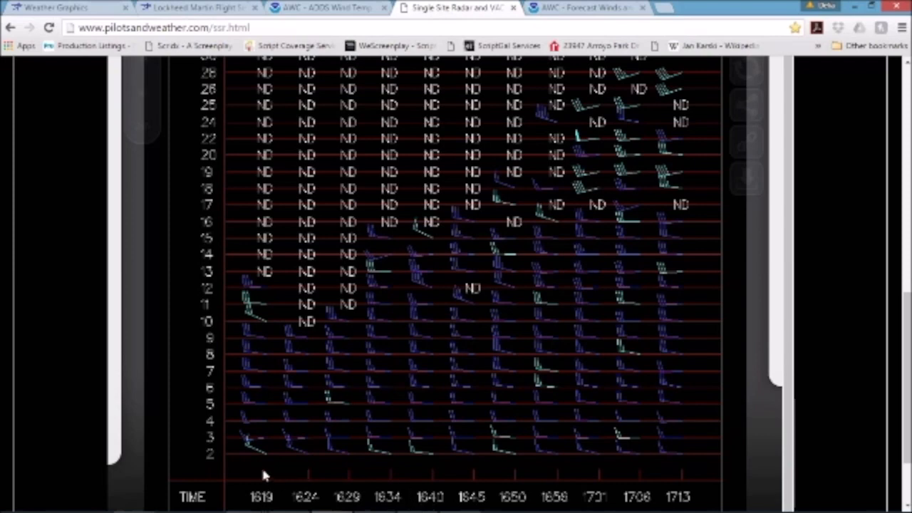
mouse_move(256, 459)
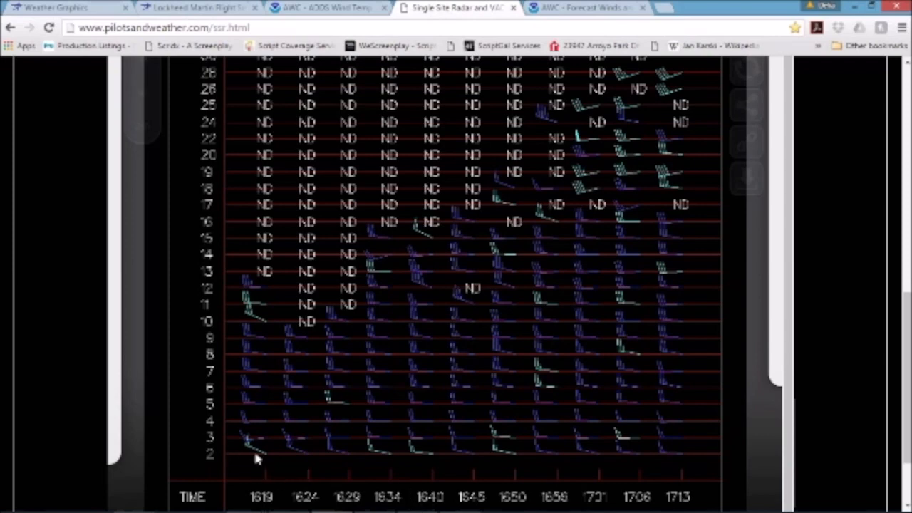
mouse_move(262, 456)
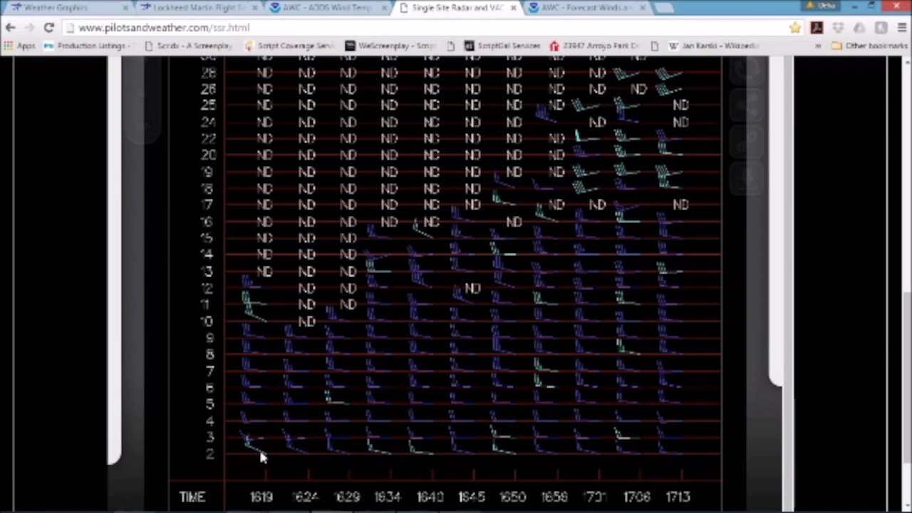
mouse_move(221, 463)
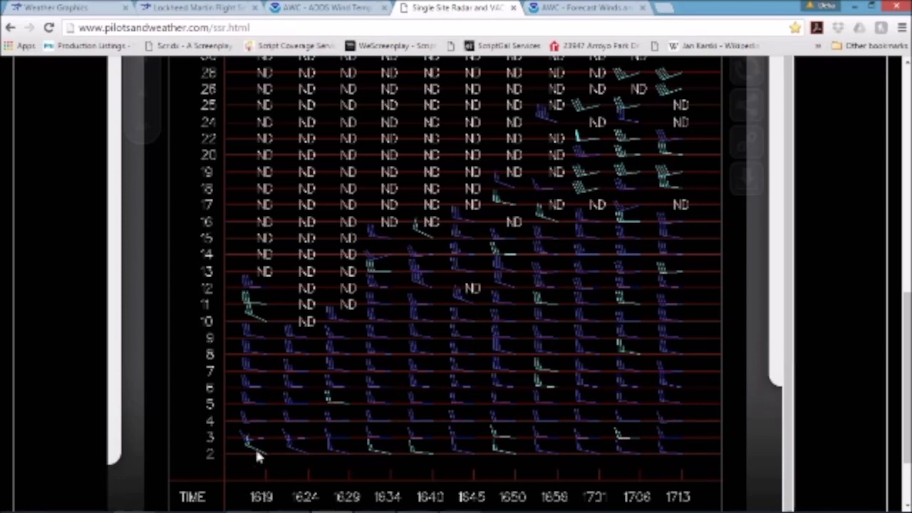
mouse_move(262, 458)
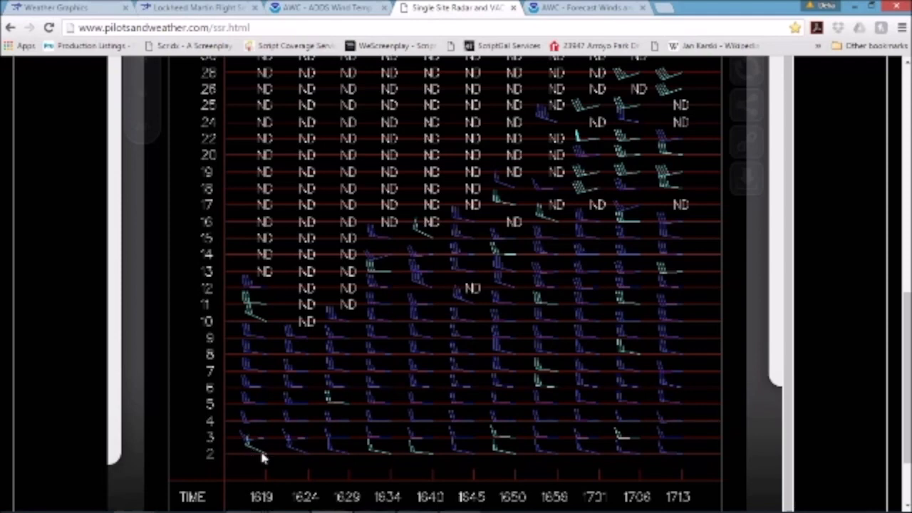
mouse_move(290, 459)
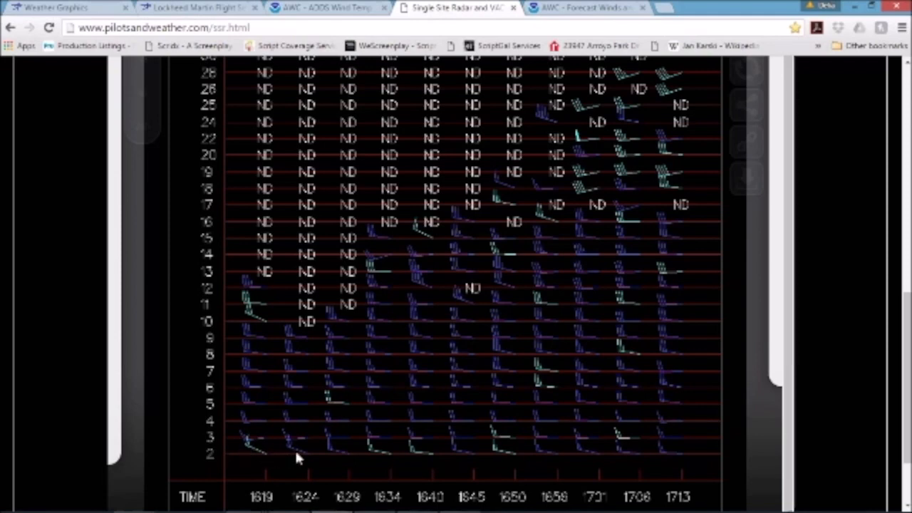
mouse_move(247, 450)
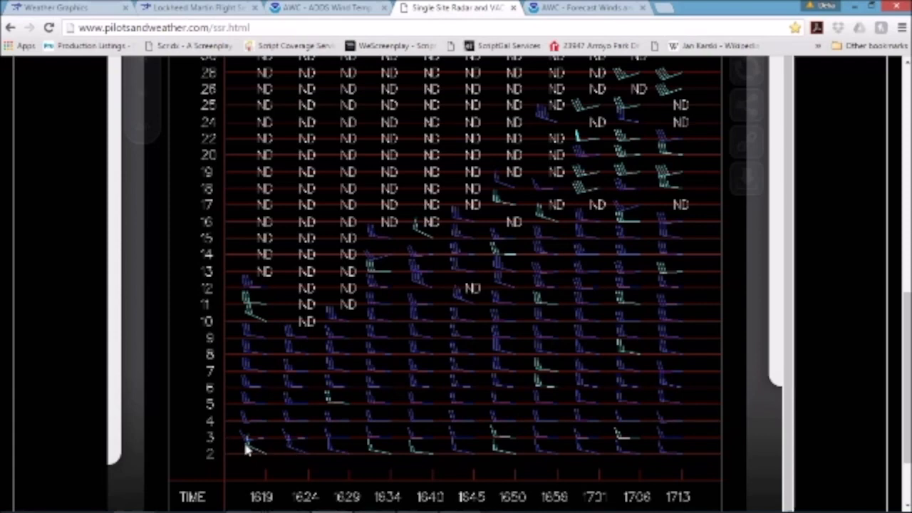
mouse_move(231, 443)
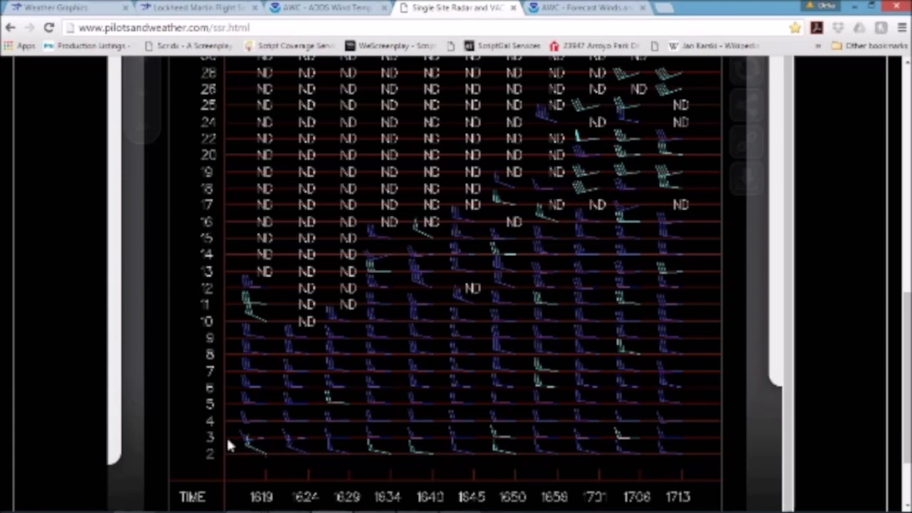
mouse_move(259, 456)
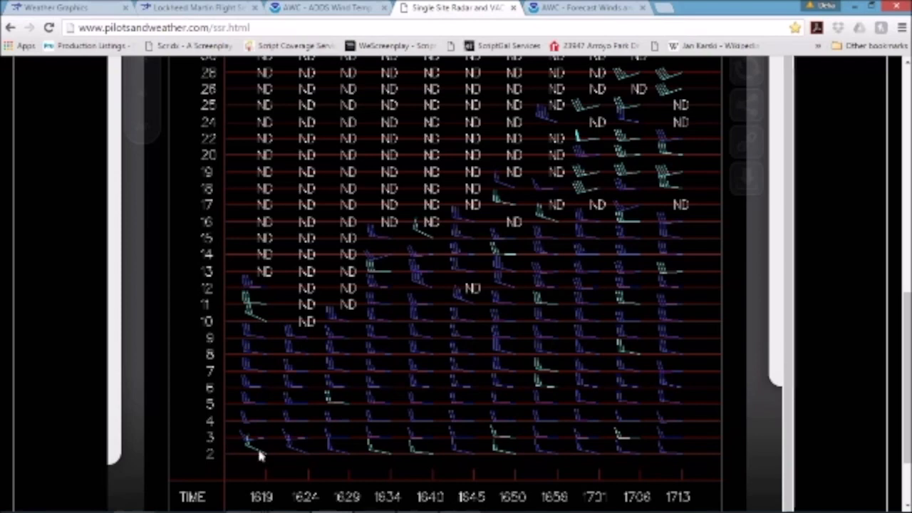
mouse_move(251, 455)
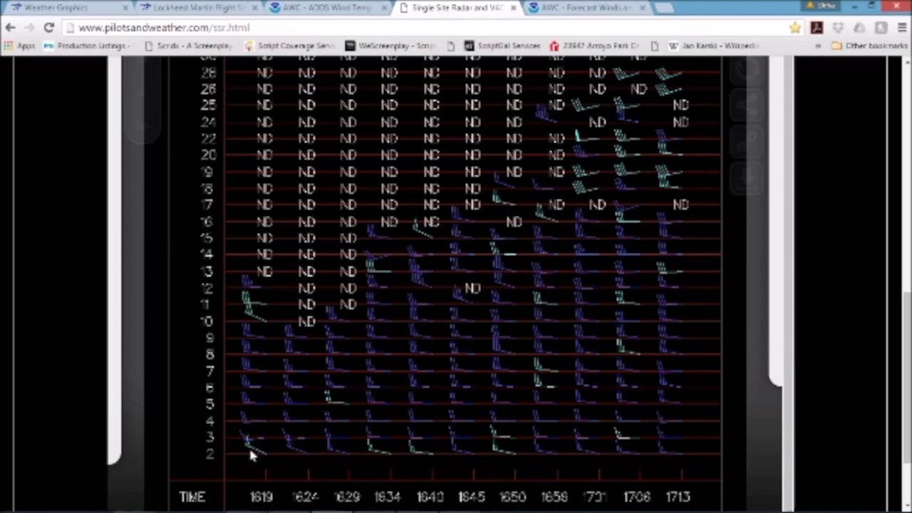
mouse_move(249, 440)
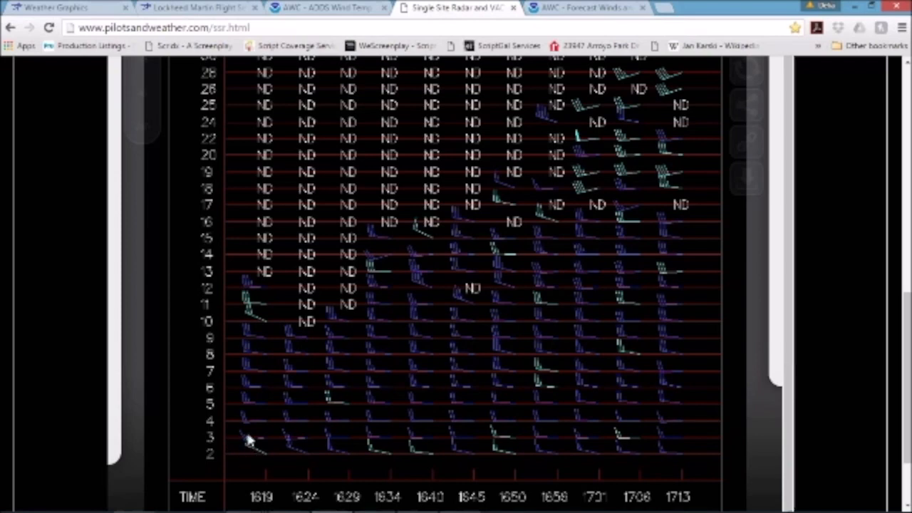
mouse_move(450, 428)
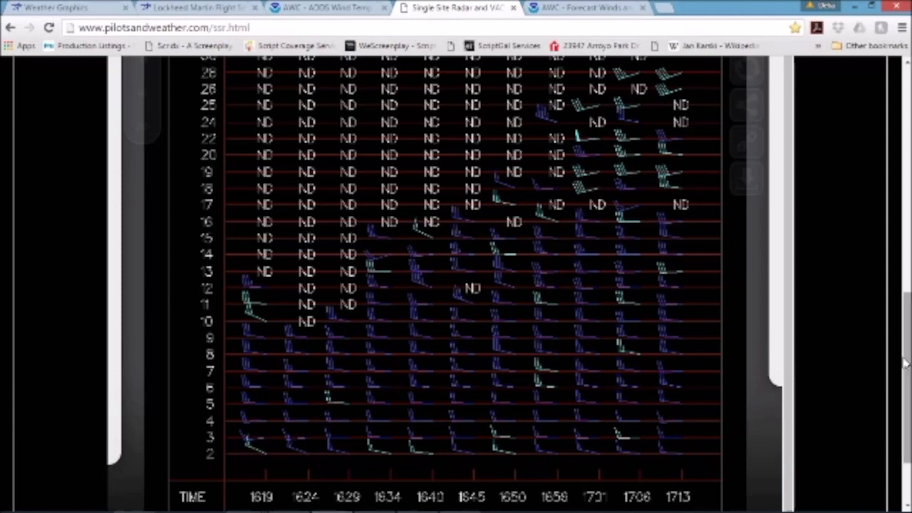
scroll("down", 3)
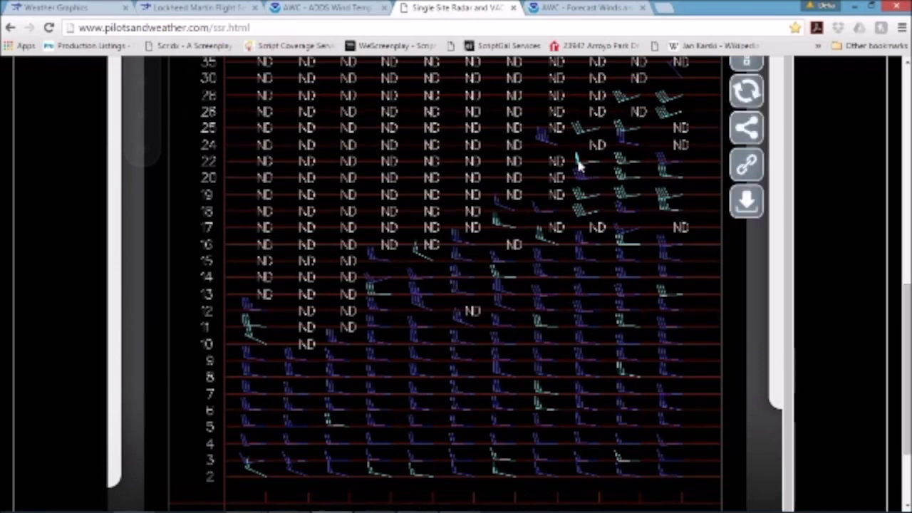
mouse_move(526, 248)
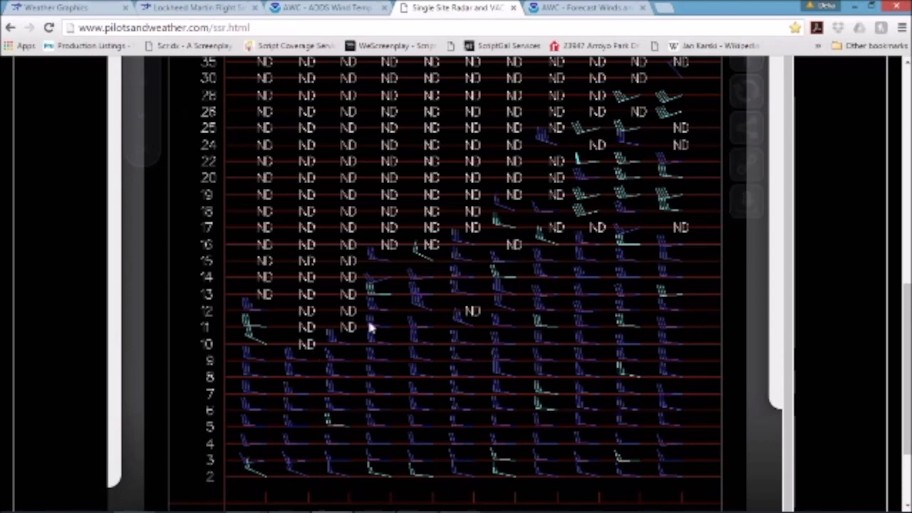
mouse_move(308, 354)
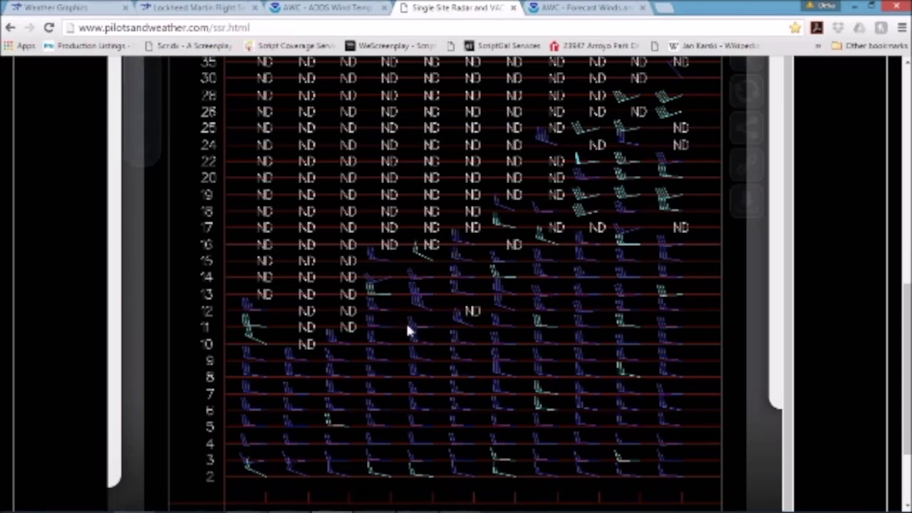
mouse_move(317, 368)
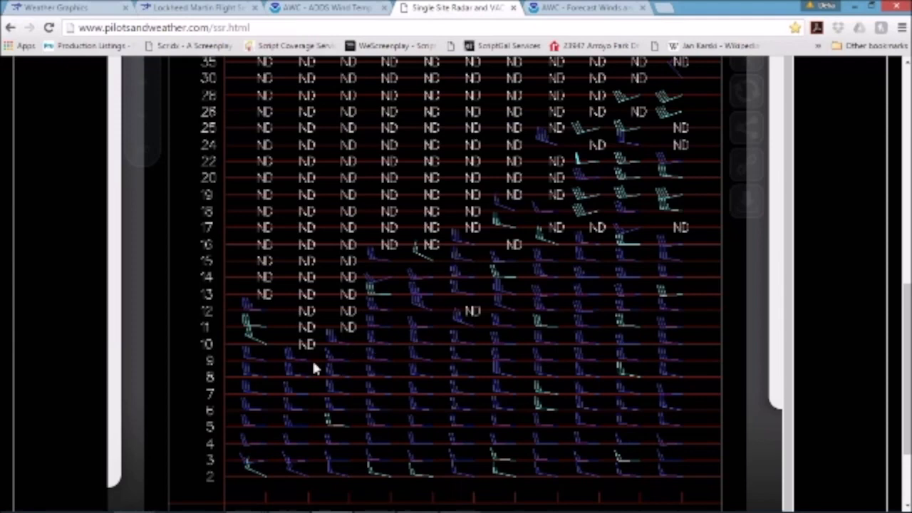
mouse_move(236, 364)
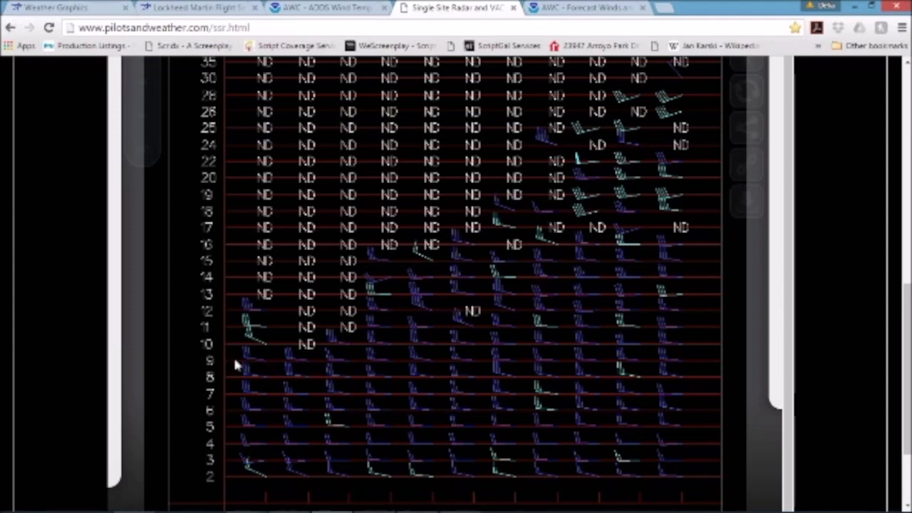
mouse_move(310, 370)
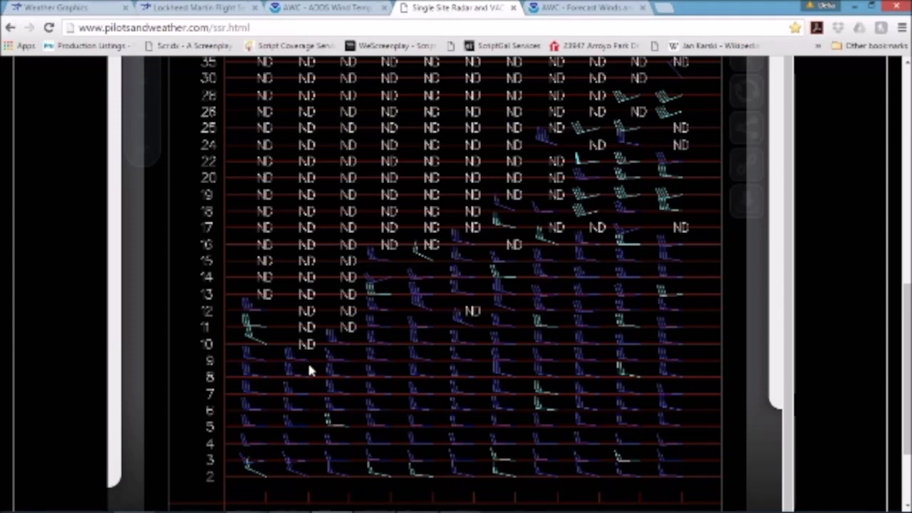
mouse_move(493, 397)
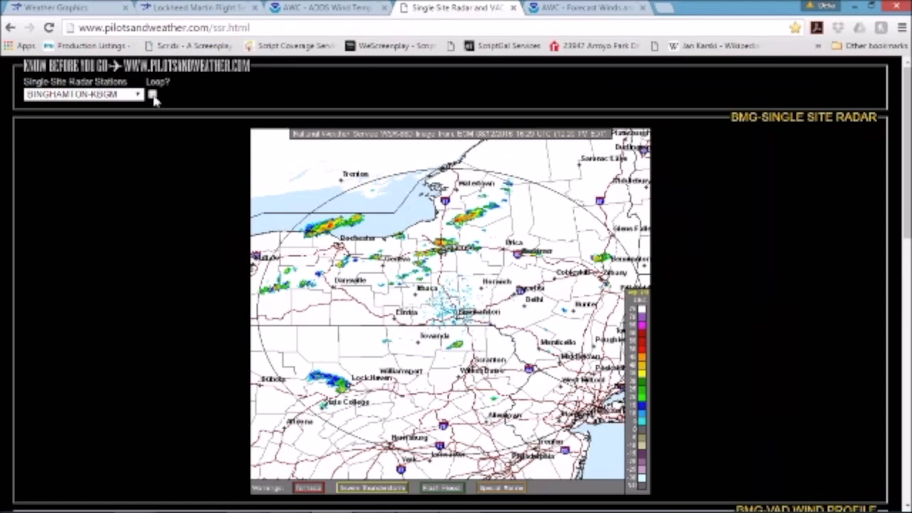
mouse_move(151, 120)
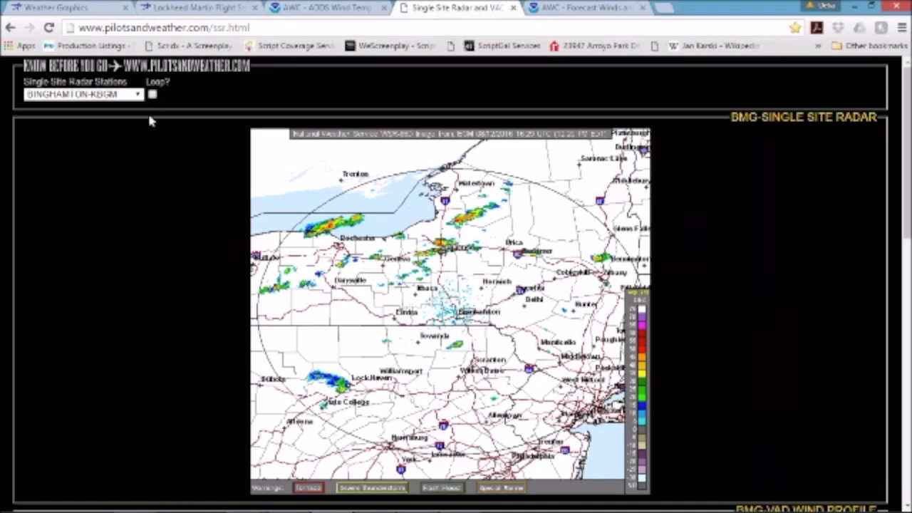
left_click(81, 94)
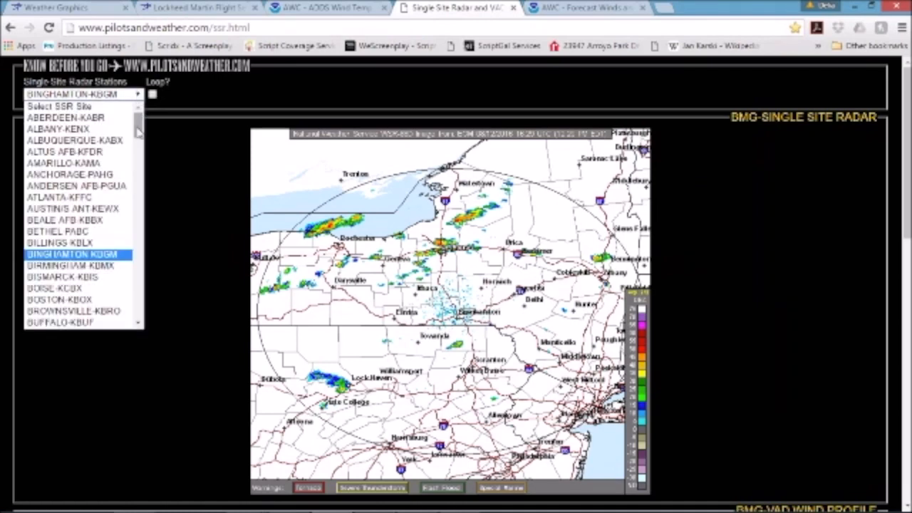
scroll("down", 3)
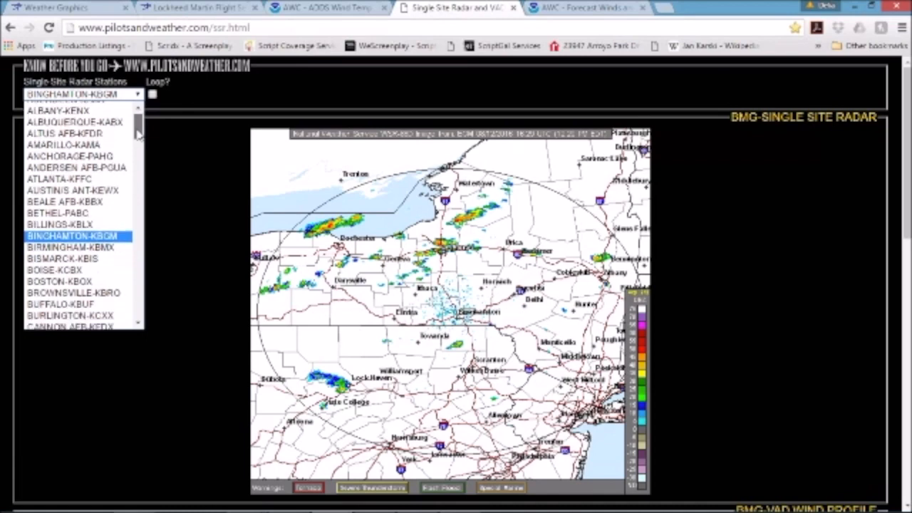
scroll("down", 3)
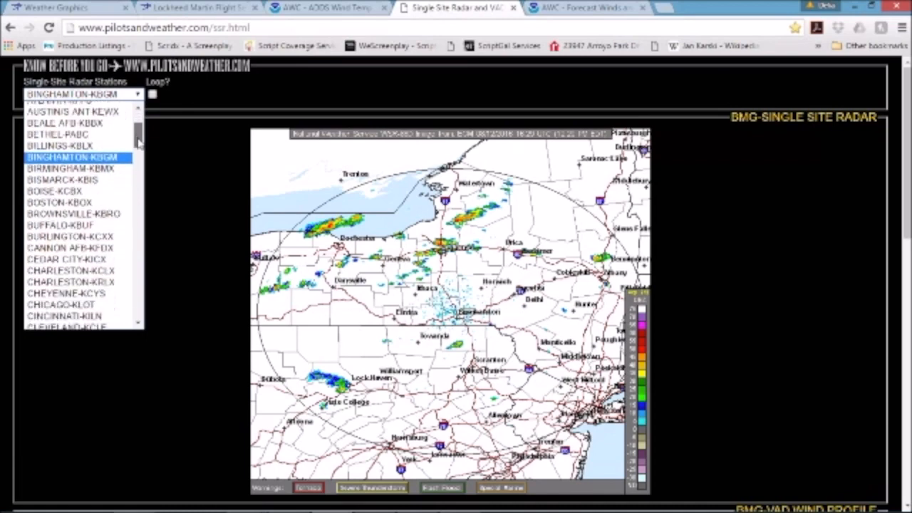
scroll("down", 3)
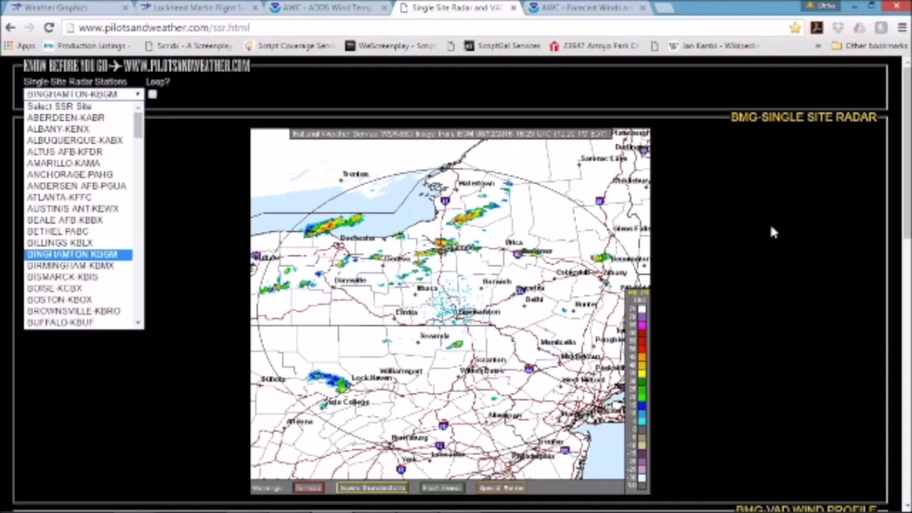
scroll("down", 3)
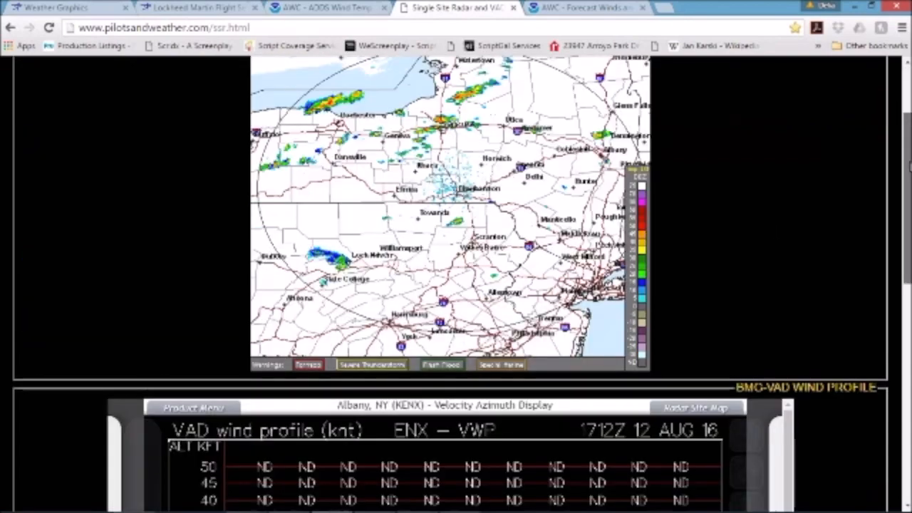
- Scroll down to the VAD Wind Profile panel to reach the Radar Site Map
scroll("down", 3)
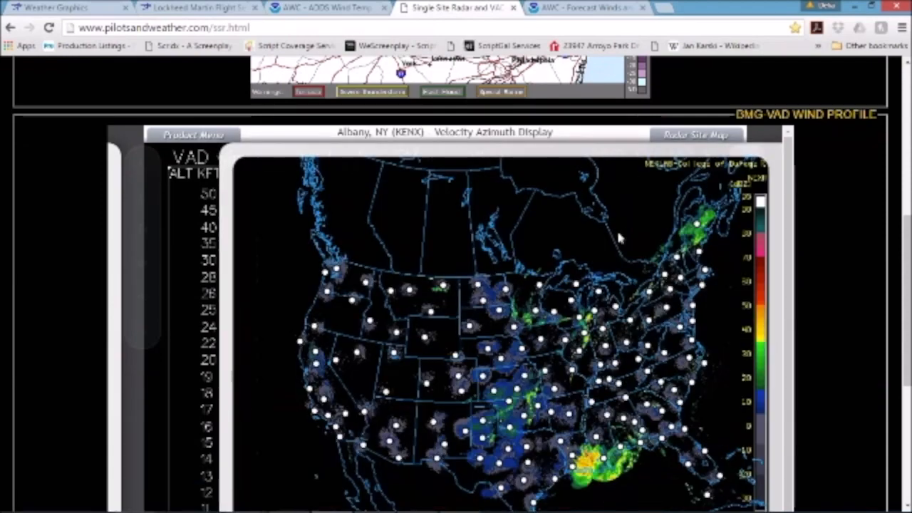
mouse_move(576, 237)
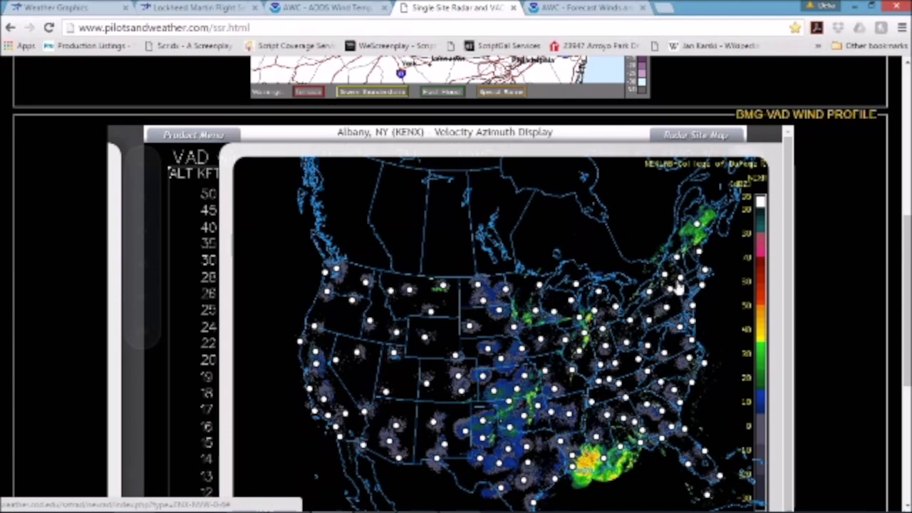
mouse_move(678, 265)
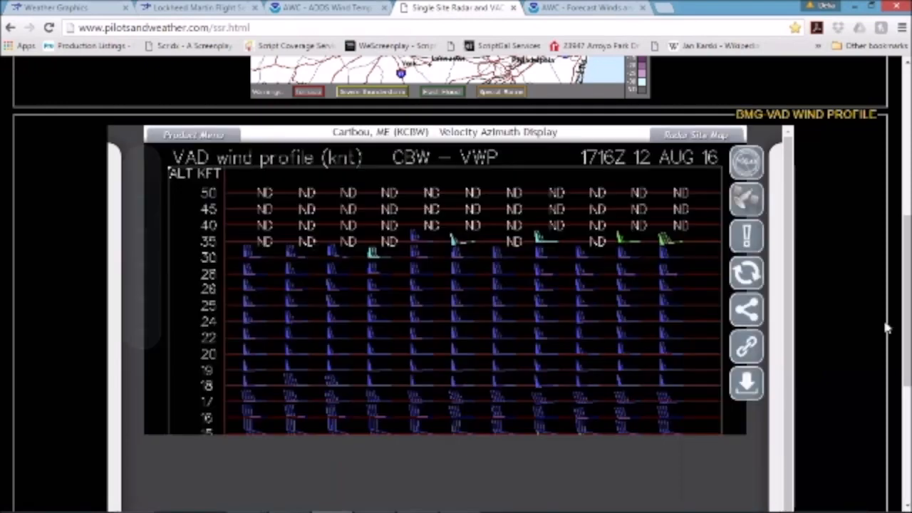
scroll("down", 3)
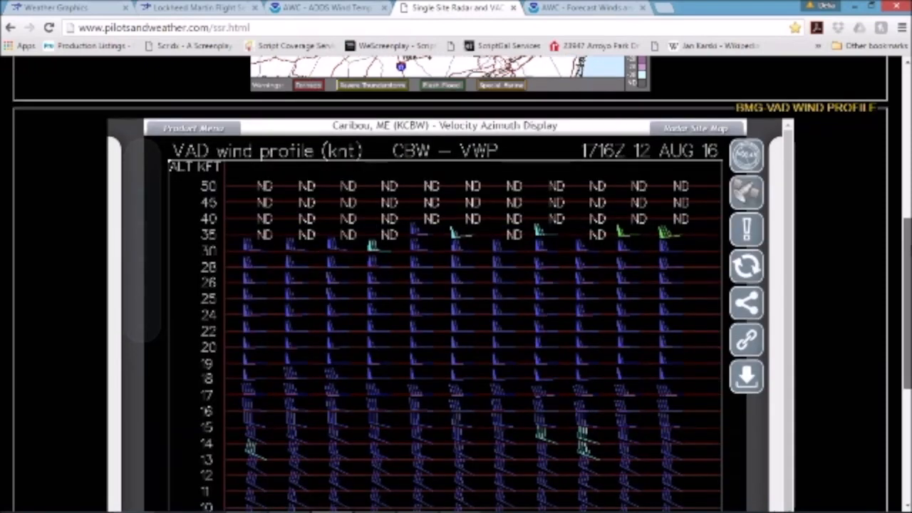
scroll("down", 3)
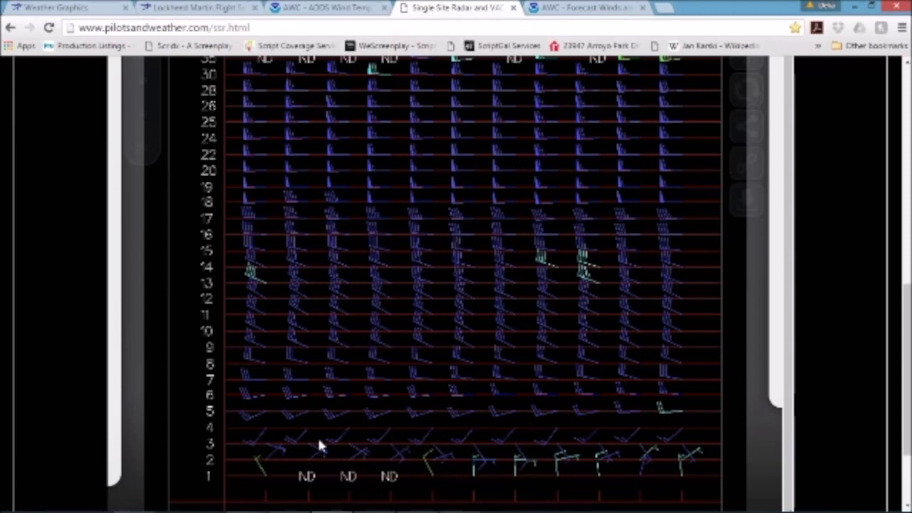
mouse_move(254, 463)
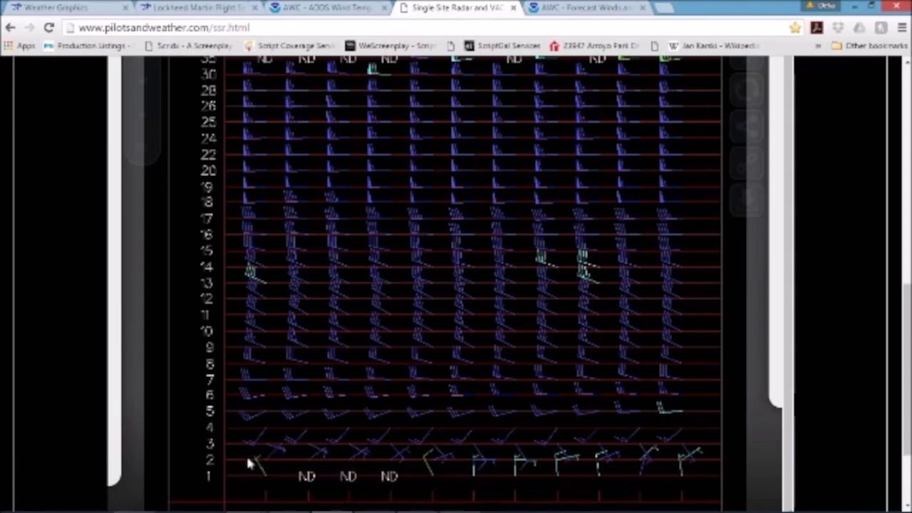
mouse_move(251, 470)
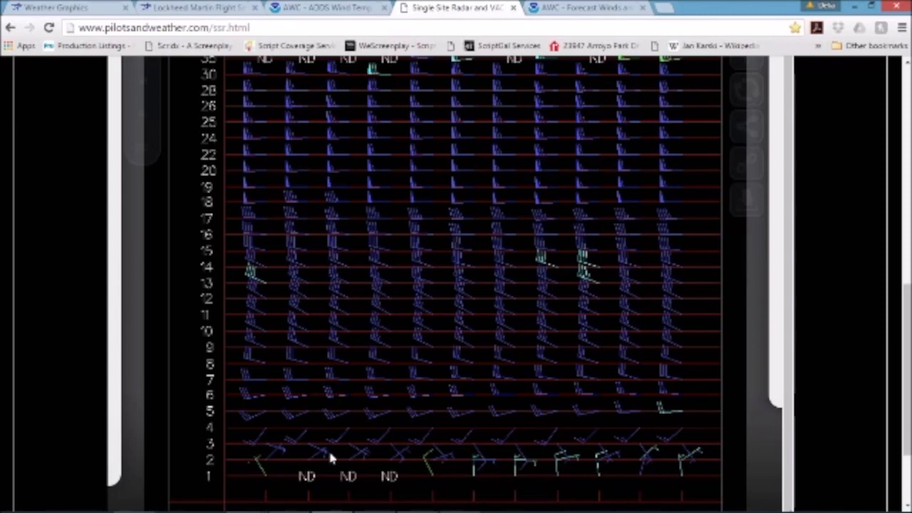
mouse_move(521, 463)
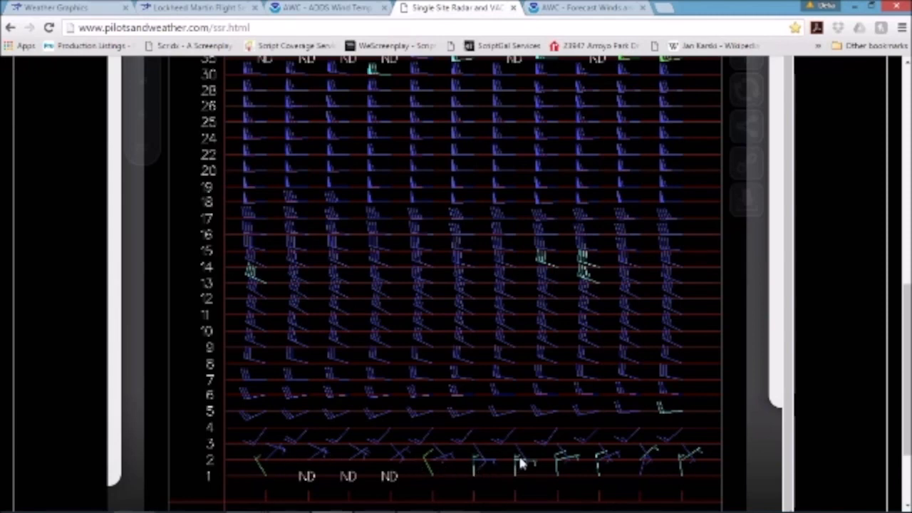
mouse_move(620, 464)
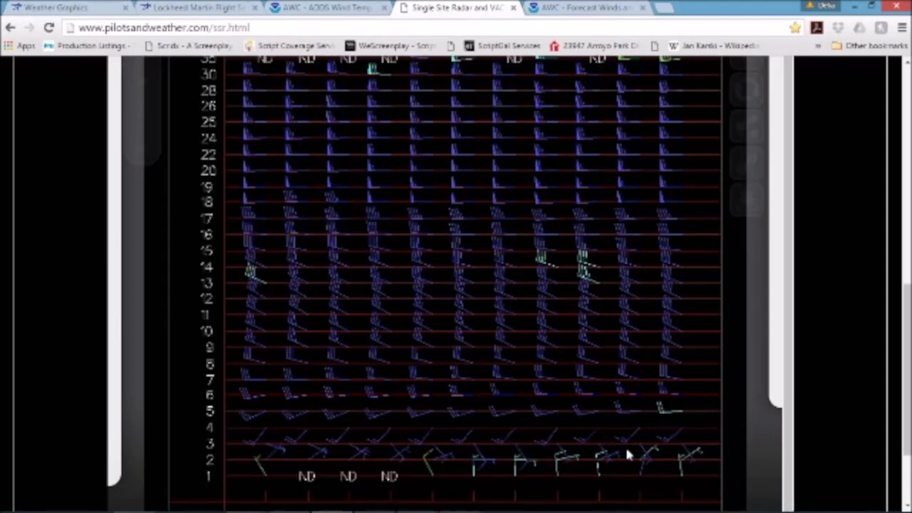
mouse_move(516, 473)
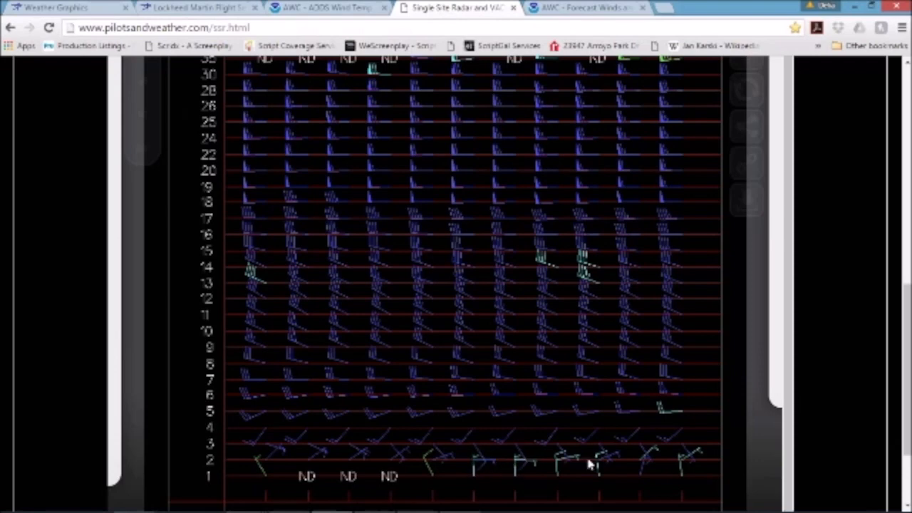
mouse_move(668, 459)
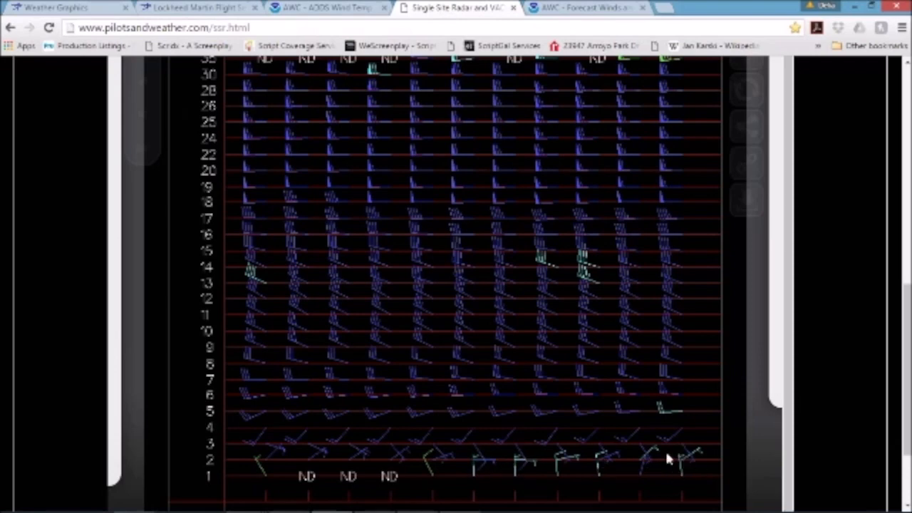
mouse_move(361, 458)
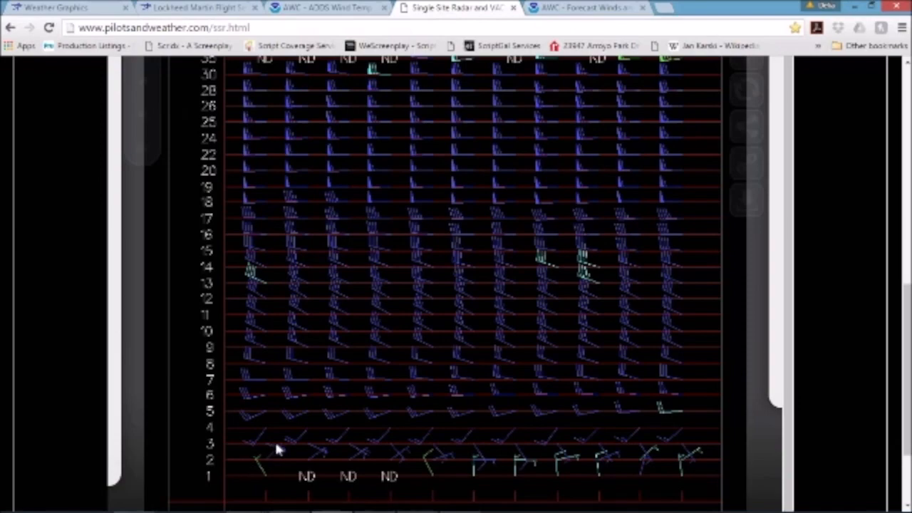
mouse_move(900, 396)
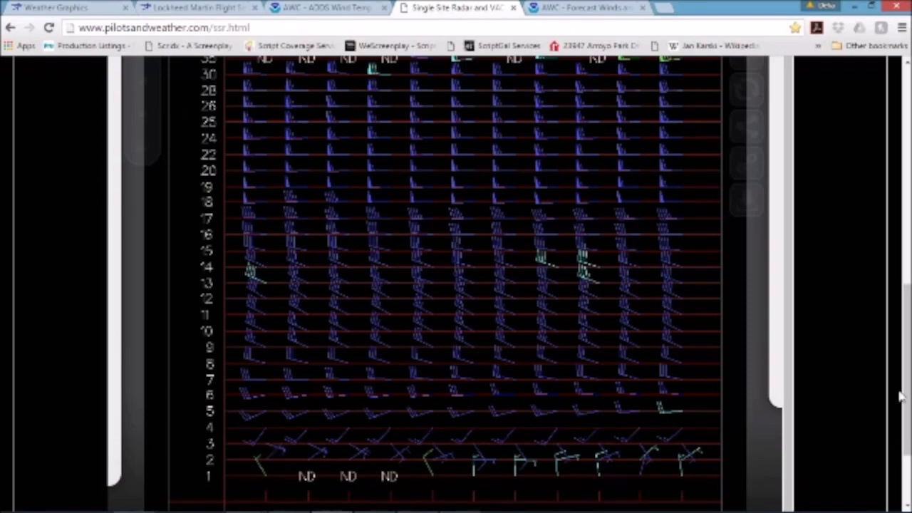